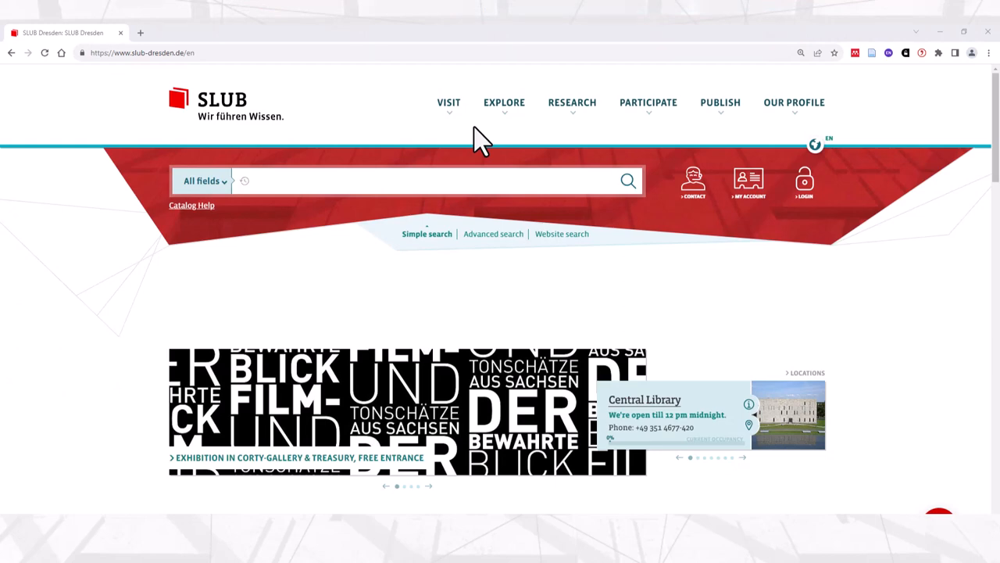
mouse_move(448, 106)
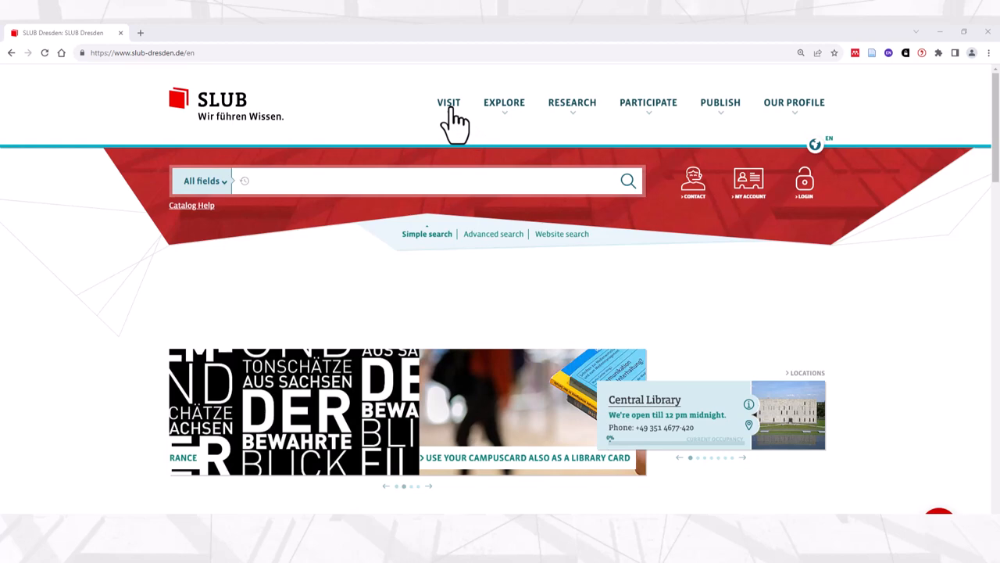
Step: Navigate via Visit > Ordering and Borrowing to the Delivery Services / Interlibrary Loan page
click(448, 103)
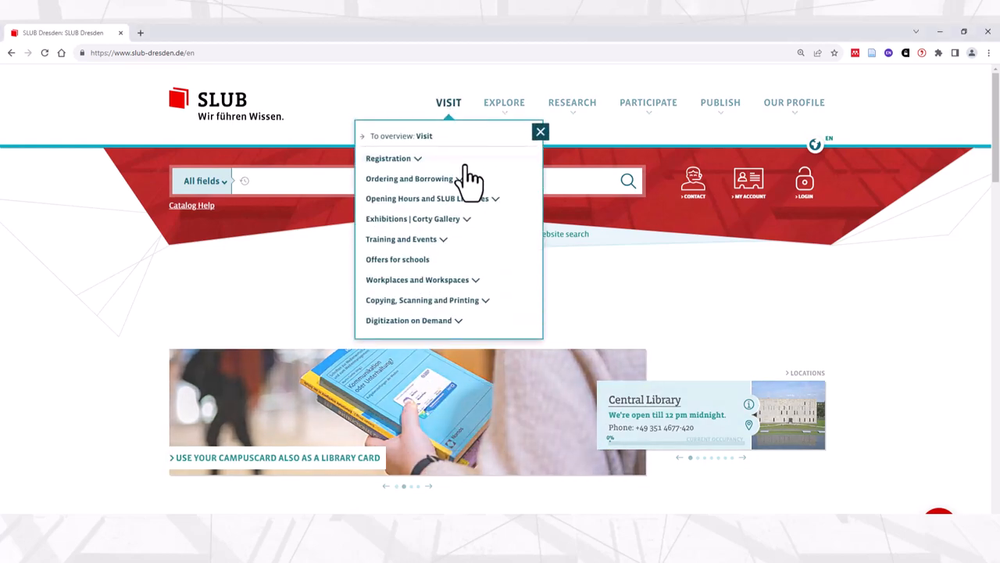
click(409, 178)
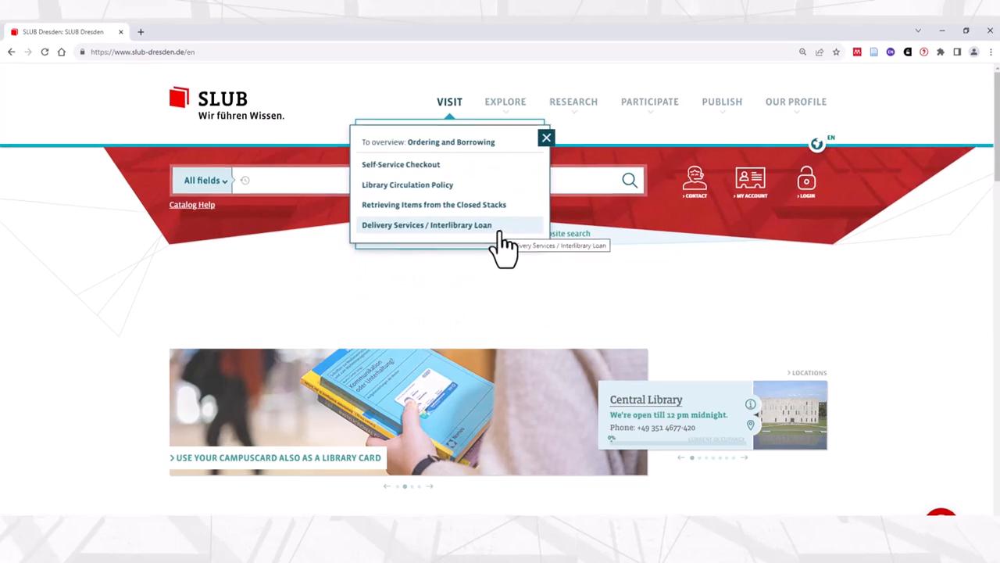
click(427, 225)
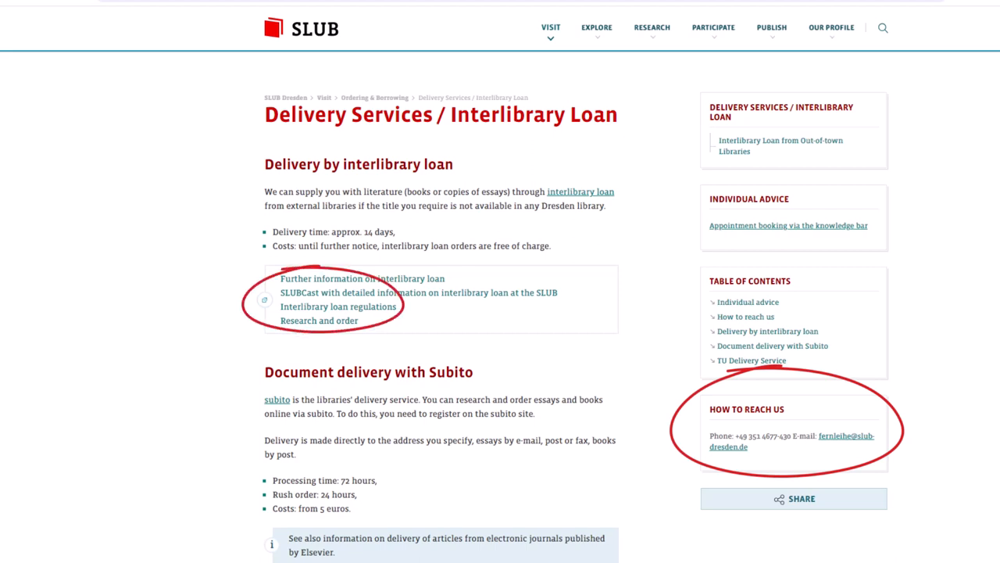
click(319, 320)
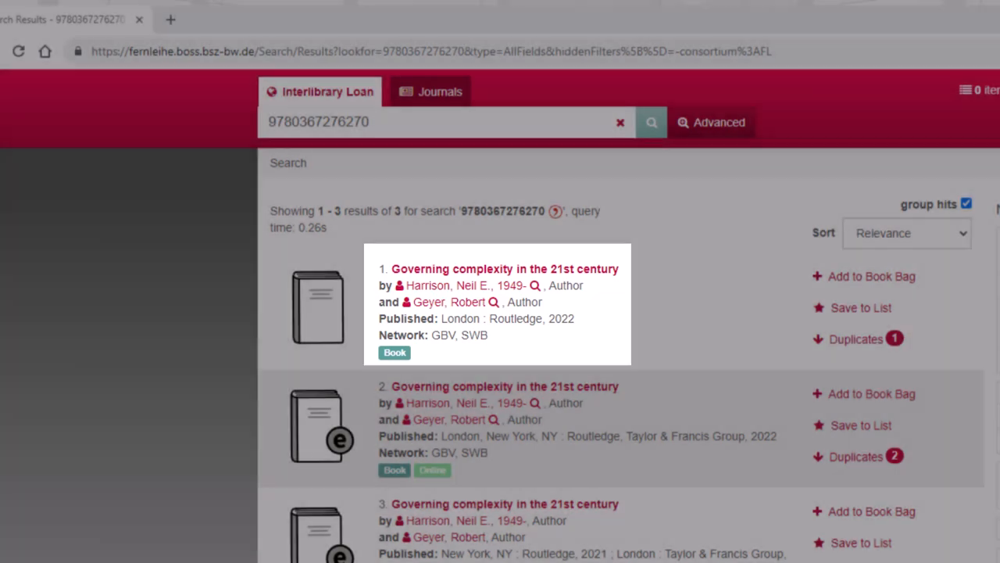
Step: View the first result's holding libraries, then return to its interlibrary loan information
click(505, 269)
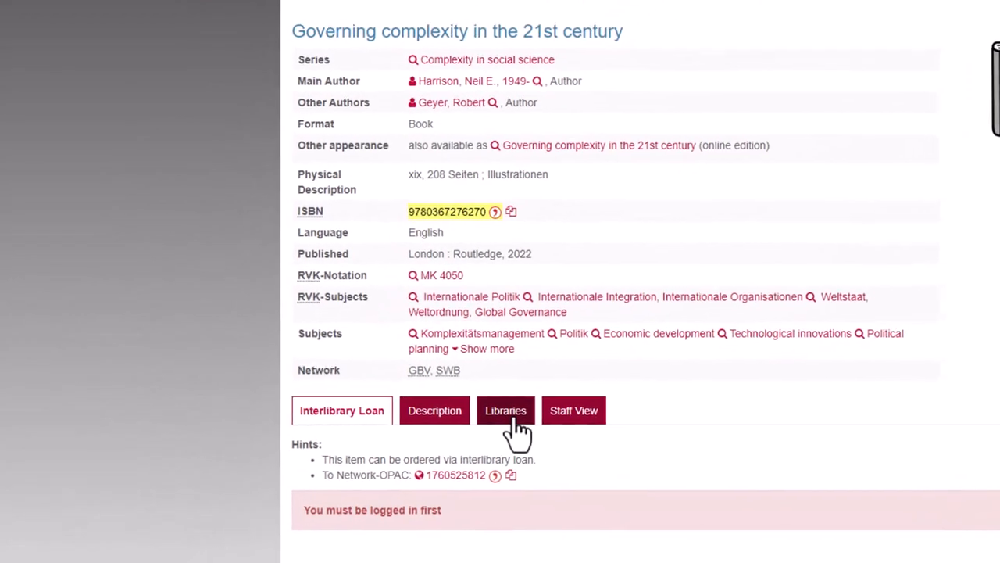
click(506, 409)
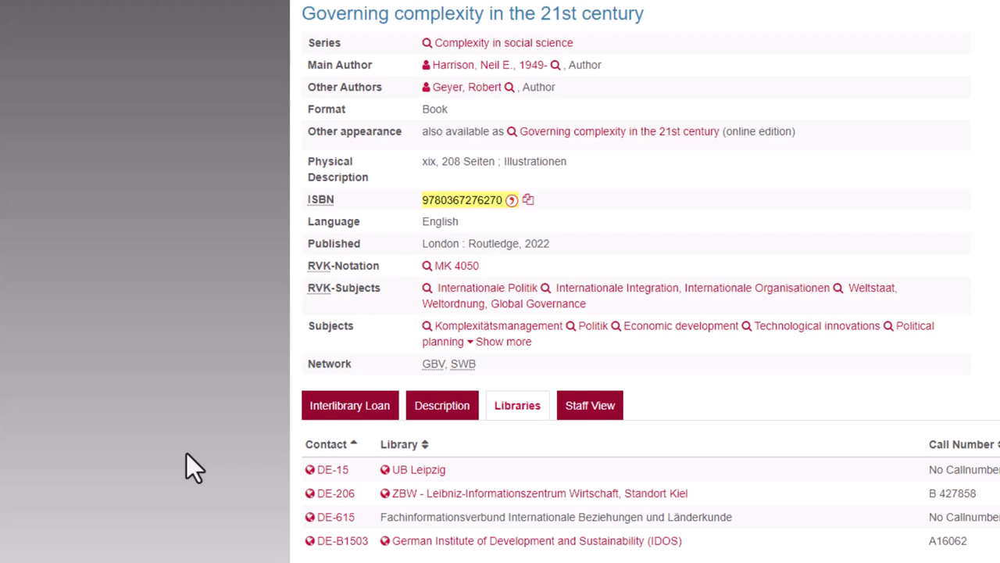
click(350, 405)
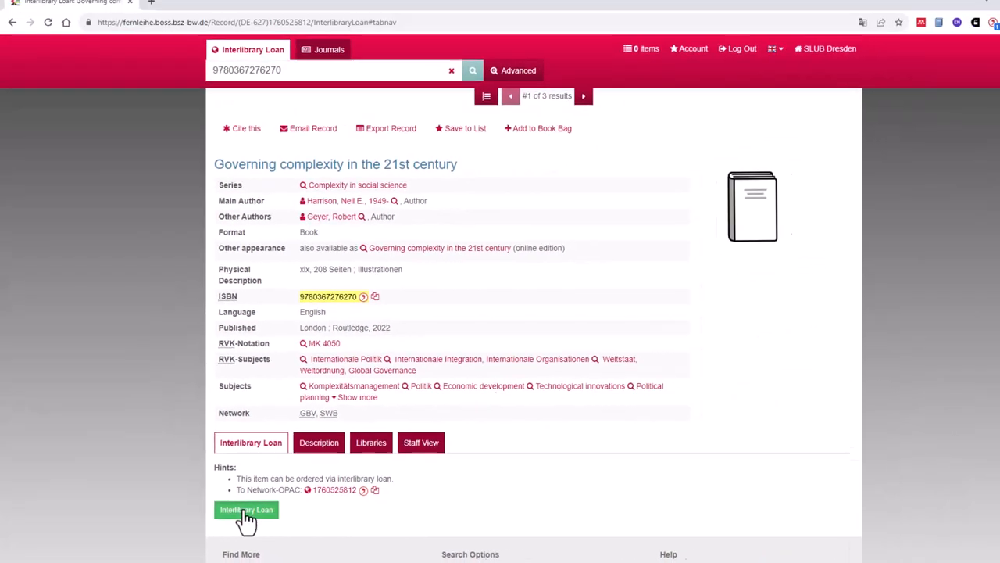
Step: Start the interlibrary loan order and review the prefilled request form down to Delivery Conditions
click(247, 510)
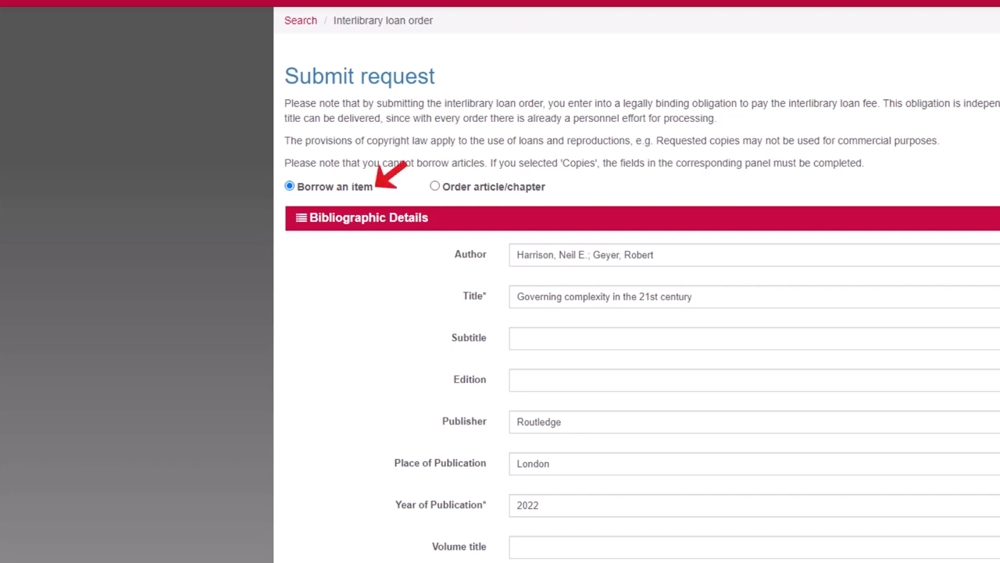
mouse_move(528, 175)
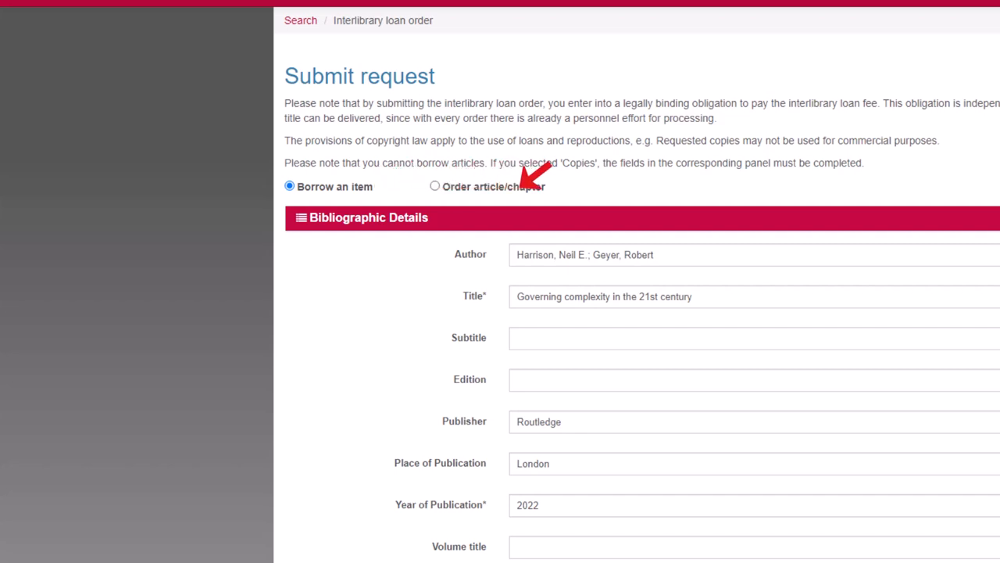
mouse_move(547, 186)
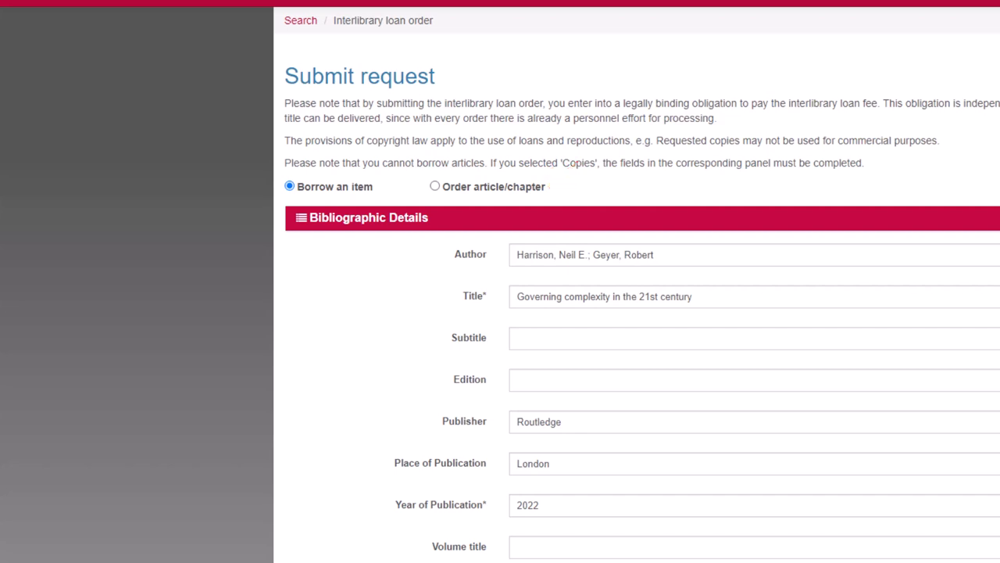
scroll(down, 3)
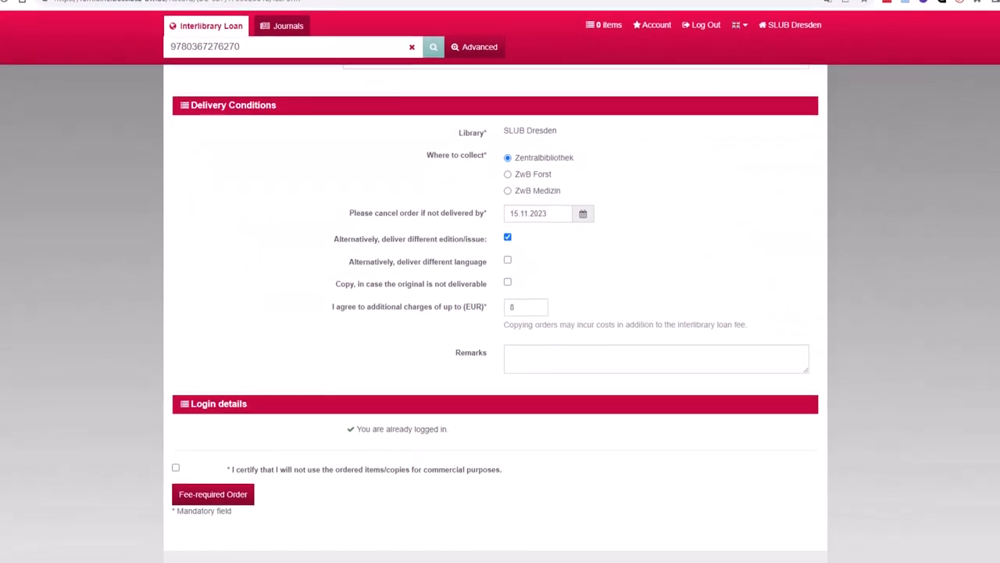
scroll(down, 3)
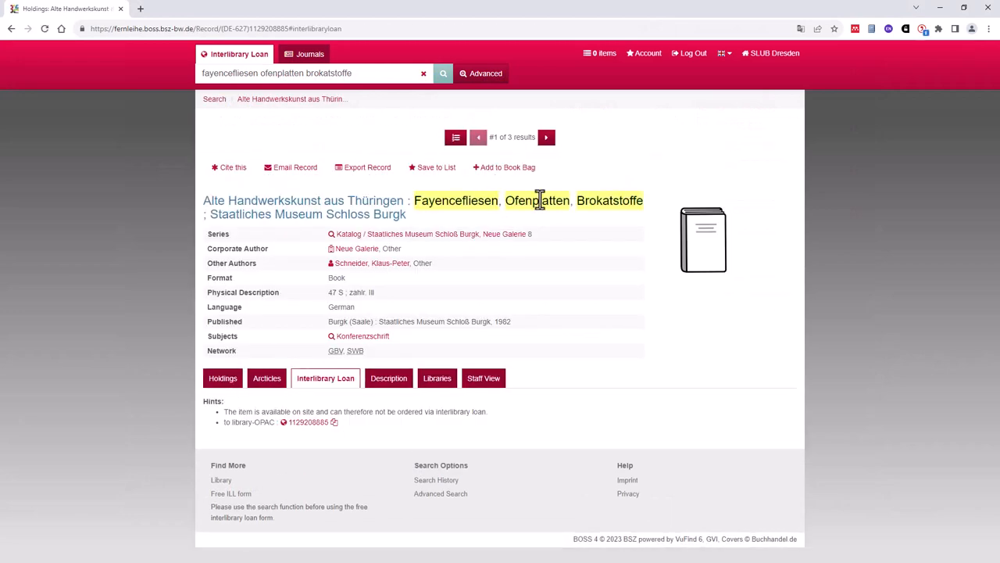
mouse_move(722, 165)
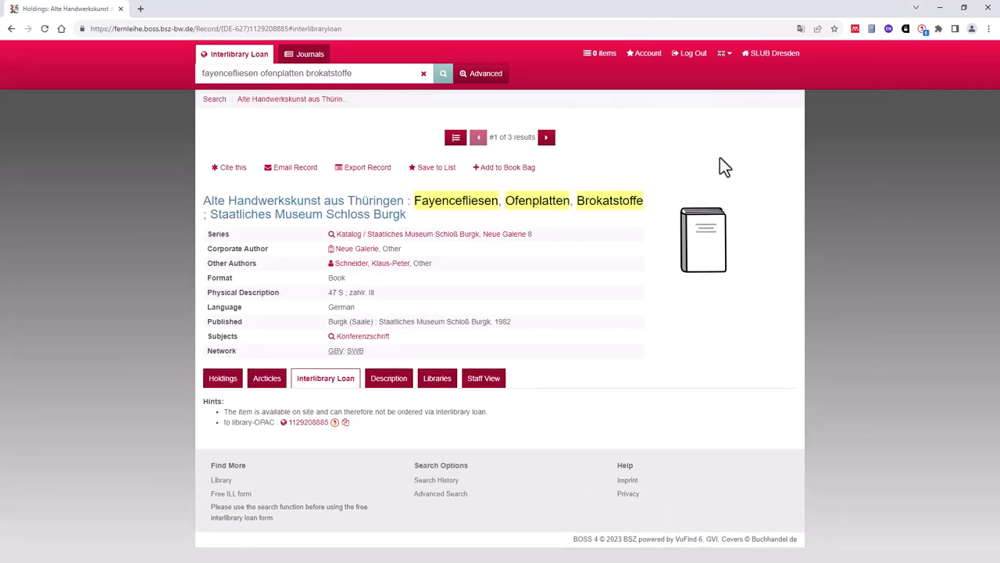
Step: Check the holding libraries of 'Alte Handwerkskunst aus Thüringen' and confirm it is on-site only
click(436, 376)
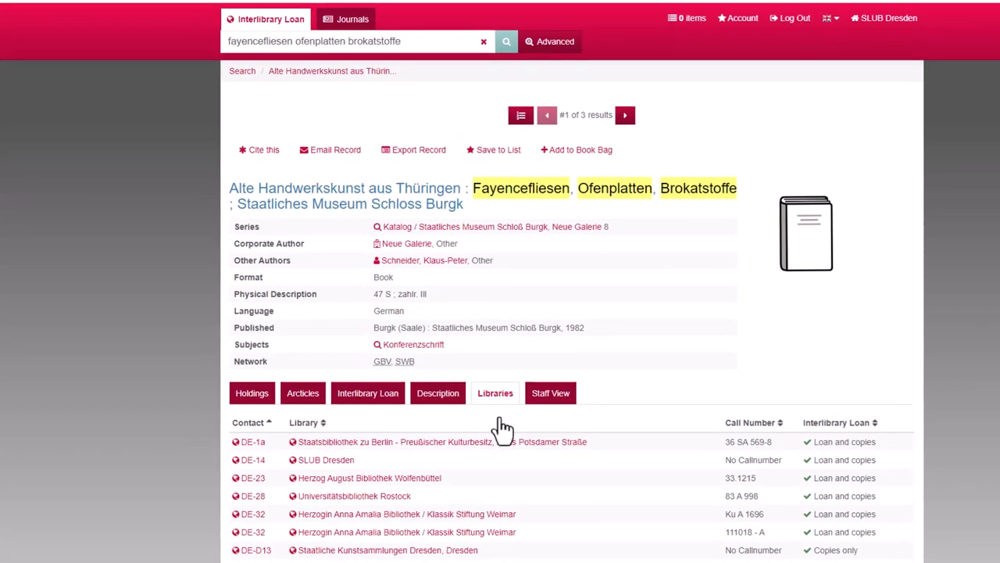
click(368, 393)
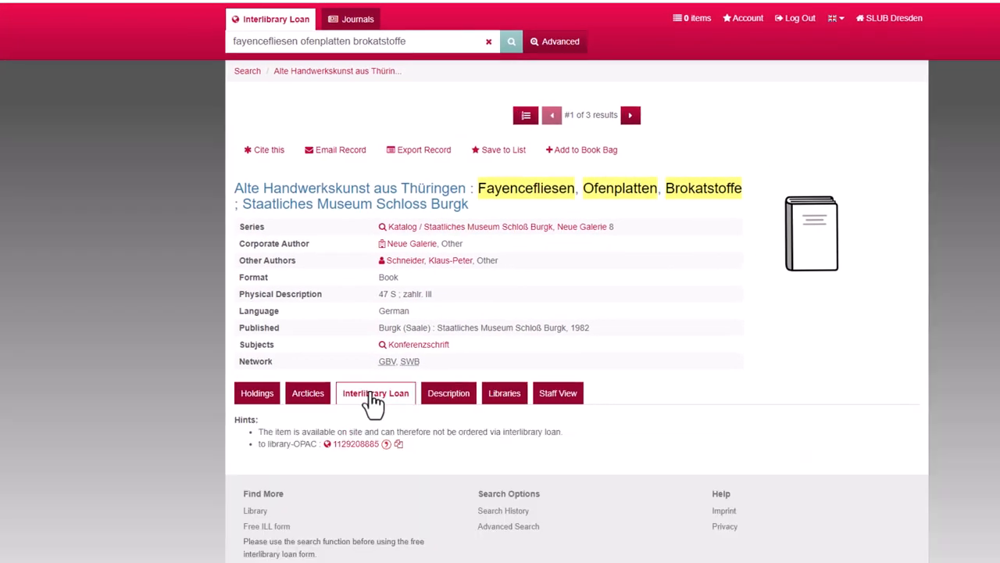